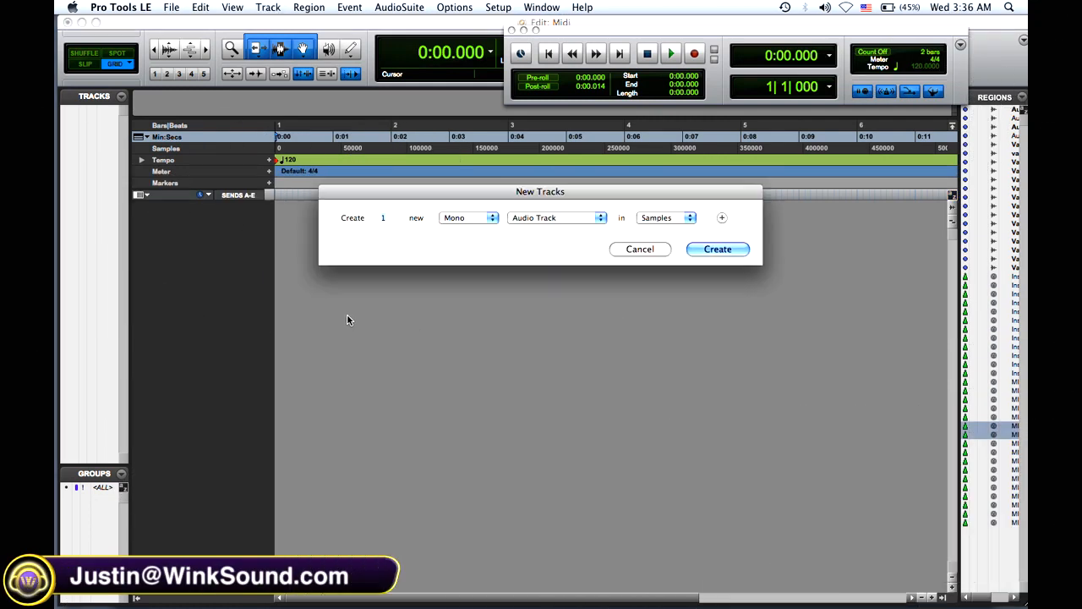
# Step: Create a new MIDI track, MIDI 1, from the New Tracks dialog
pyautogui.click(557, 216)
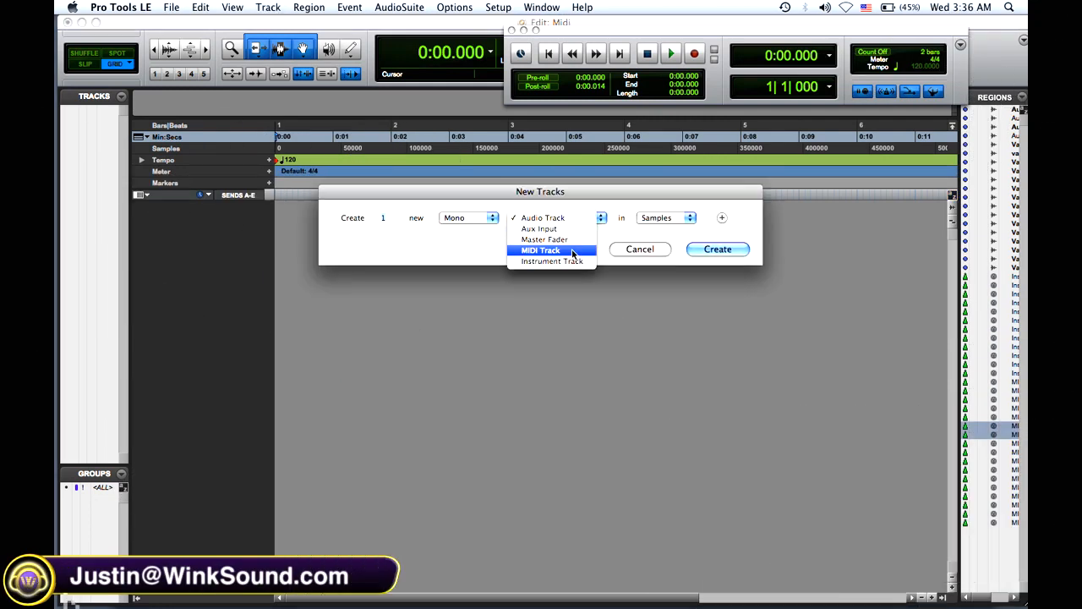
pyautogui.click(717, 248)
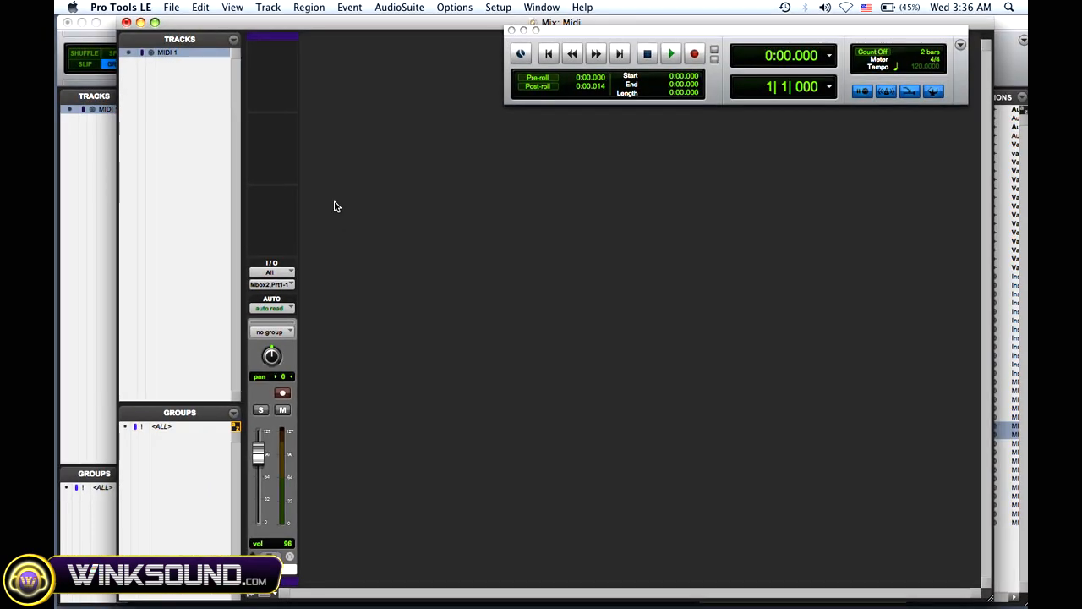
pyautogui.moveTo(414, 245)
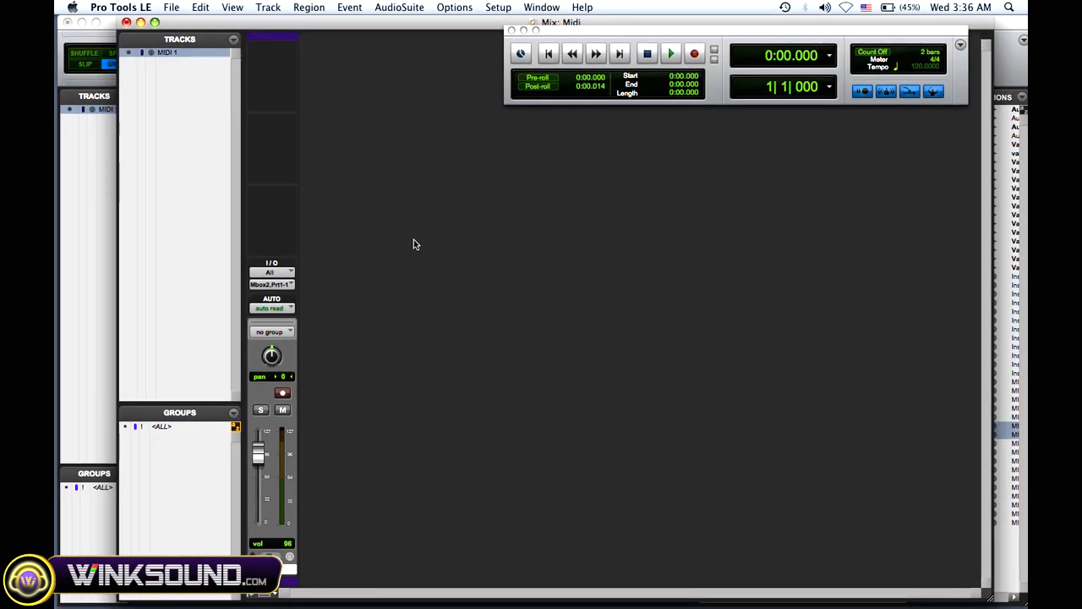
# Step: Create a mono Aux Input track, Aux 1, beside MIDI 1
pyautogui.click(267, 7)
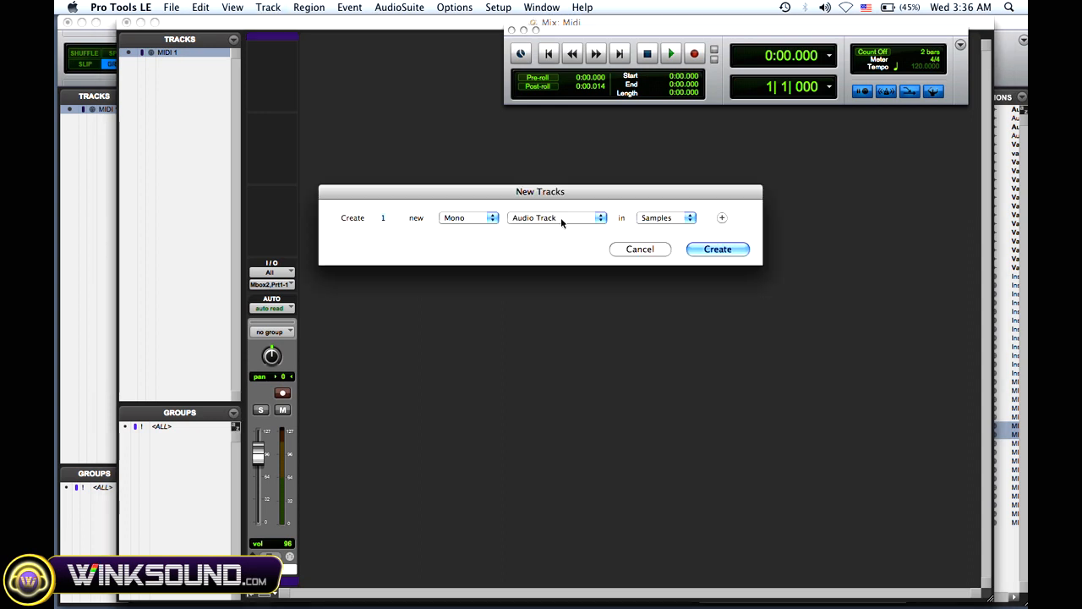
pyautogui.moveTo(558, 223)
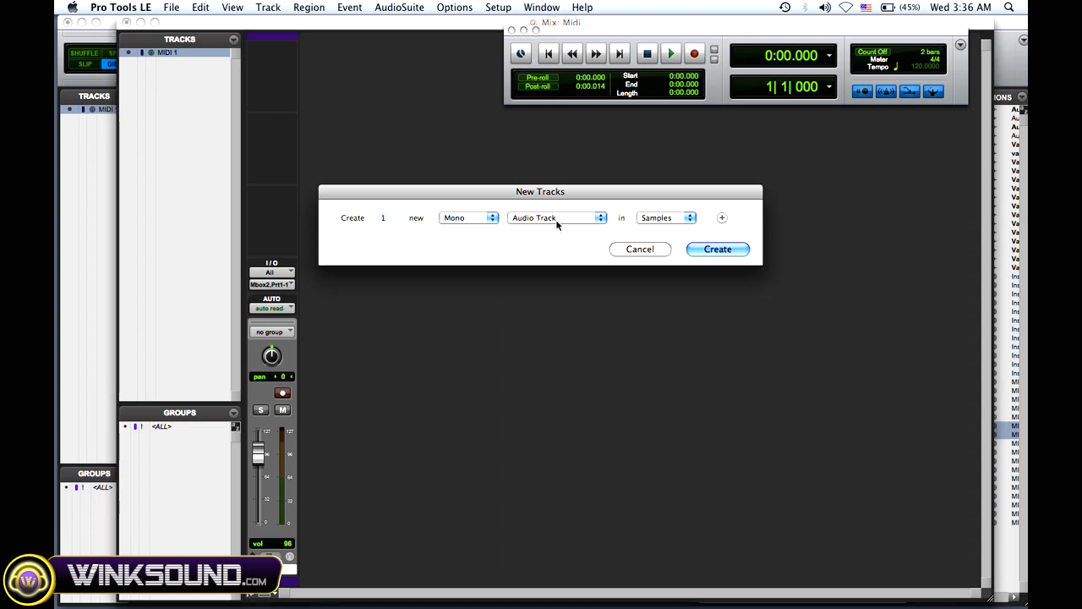
pyautogui.click(557, 216)
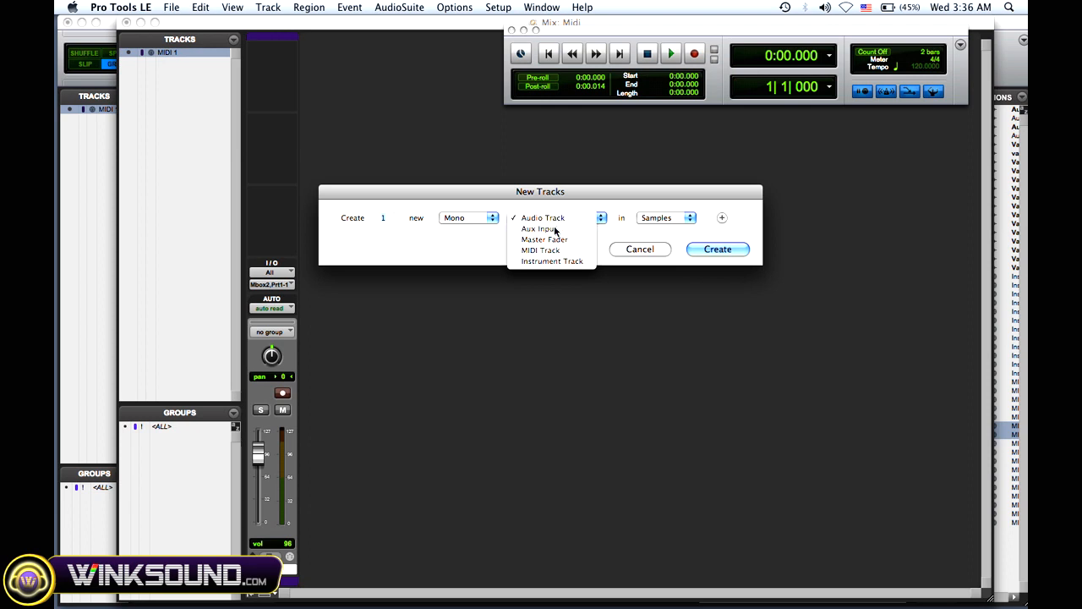
pyautogui.click(543, 229)
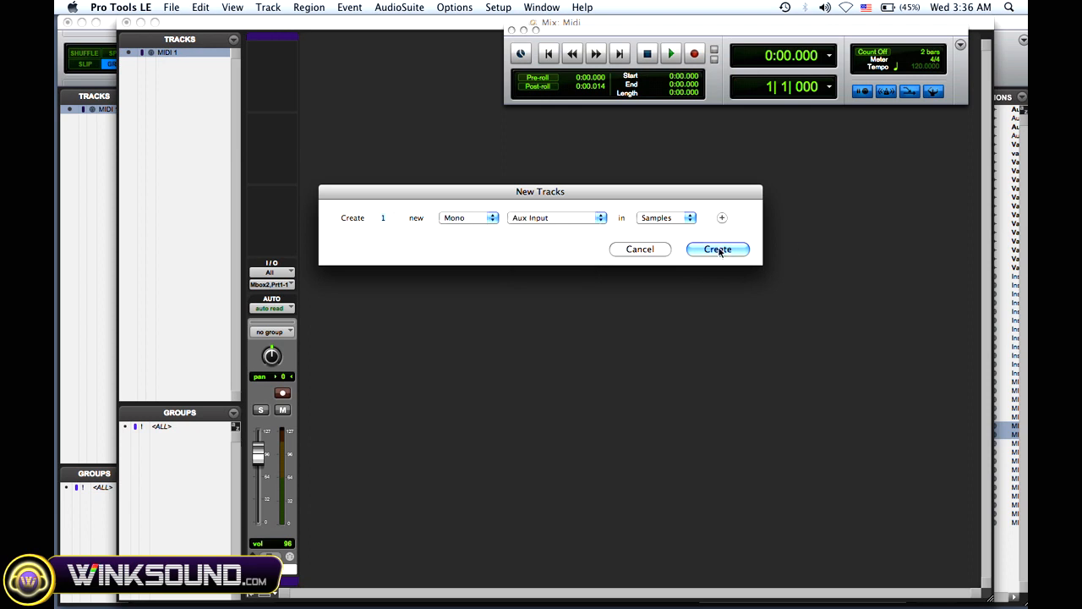
pyautogui.click(717, 249)
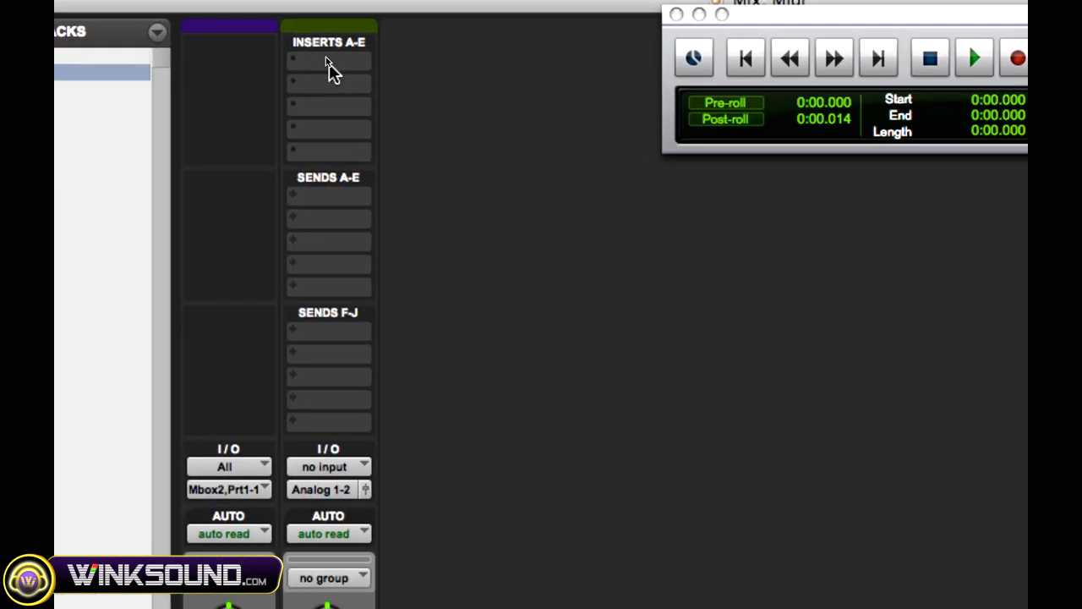
# Step: Insert the Xpand2 (mono) instrument plug-in on Aux 1's insert A
pyautogui.click(328, 60)
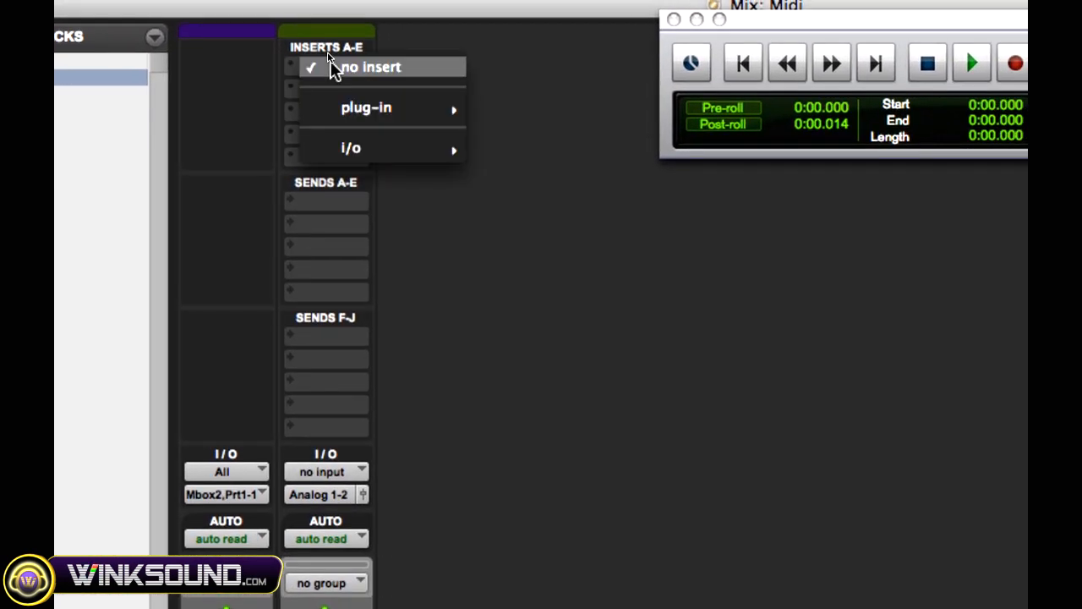
pyautogui.click(365, 108)
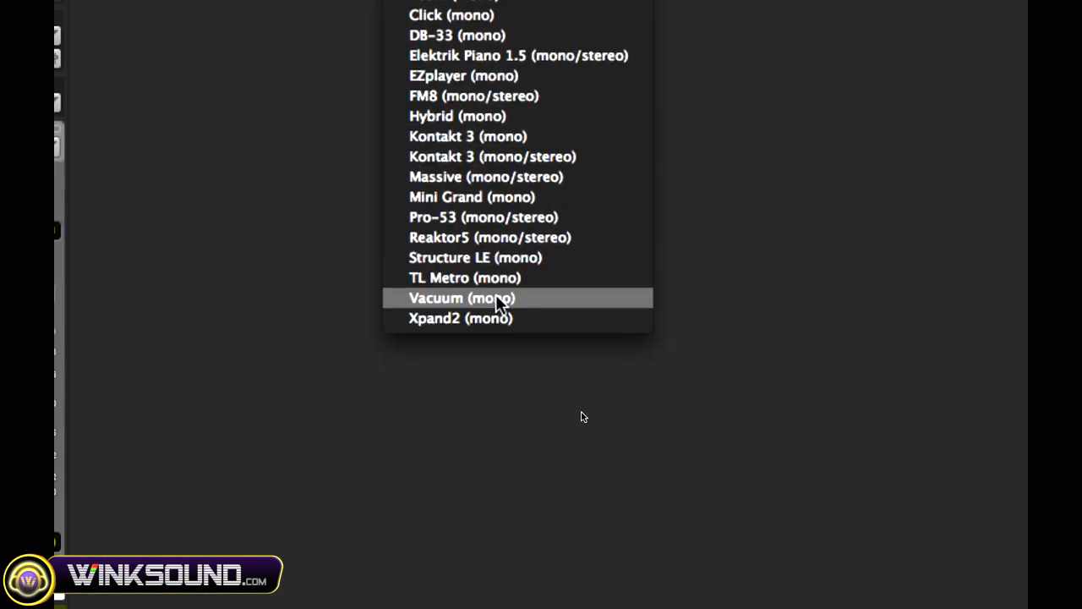
pyautogui.click(459, 317)
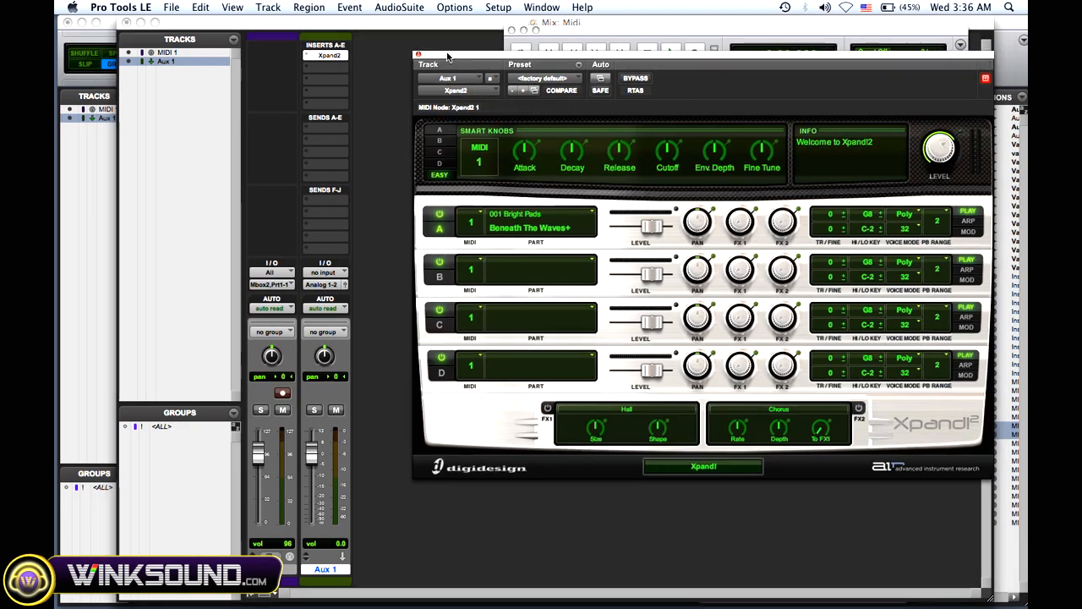
pyautogui.moveTo(448, 56); pyautogui.dragTo(470, 65)
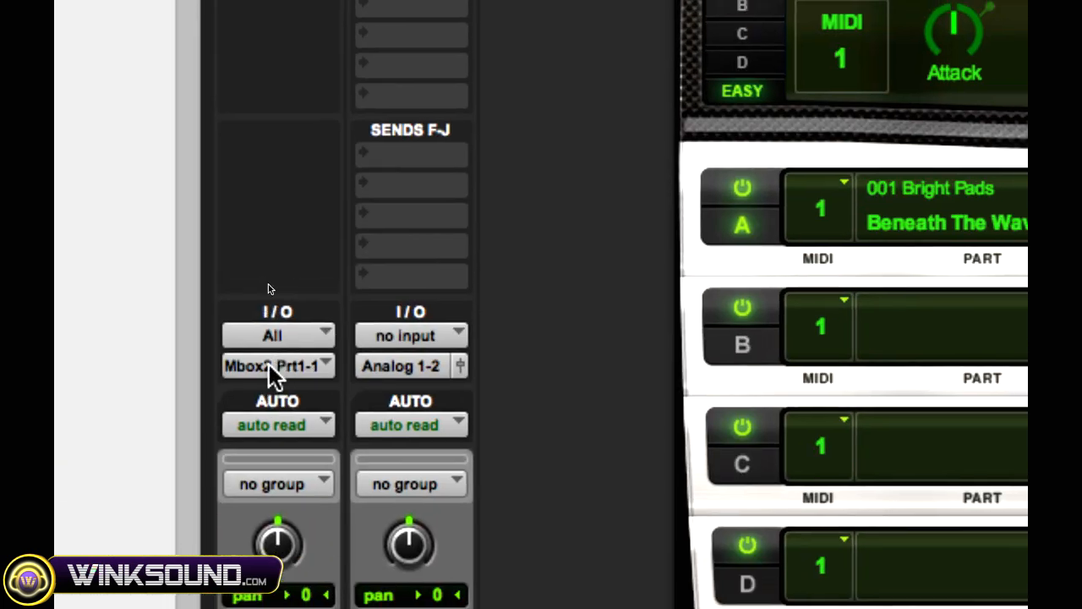
# Step: Route MIDI 1's output to the Xpand2 instrument on Aux 1
pyautogui.click(277, 365)
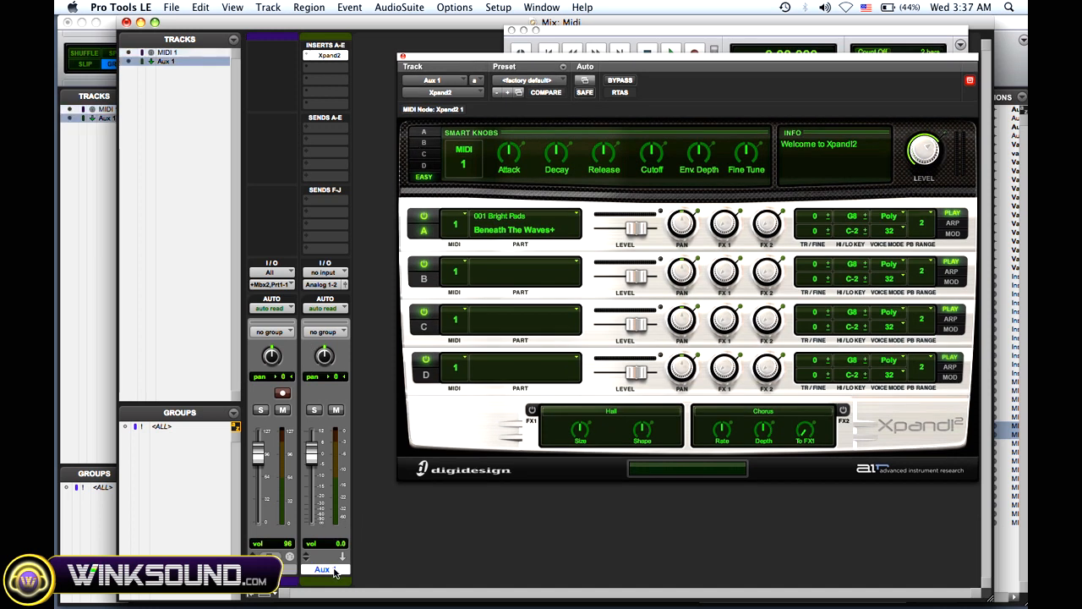
pyautogui.moveTo(325, 568)
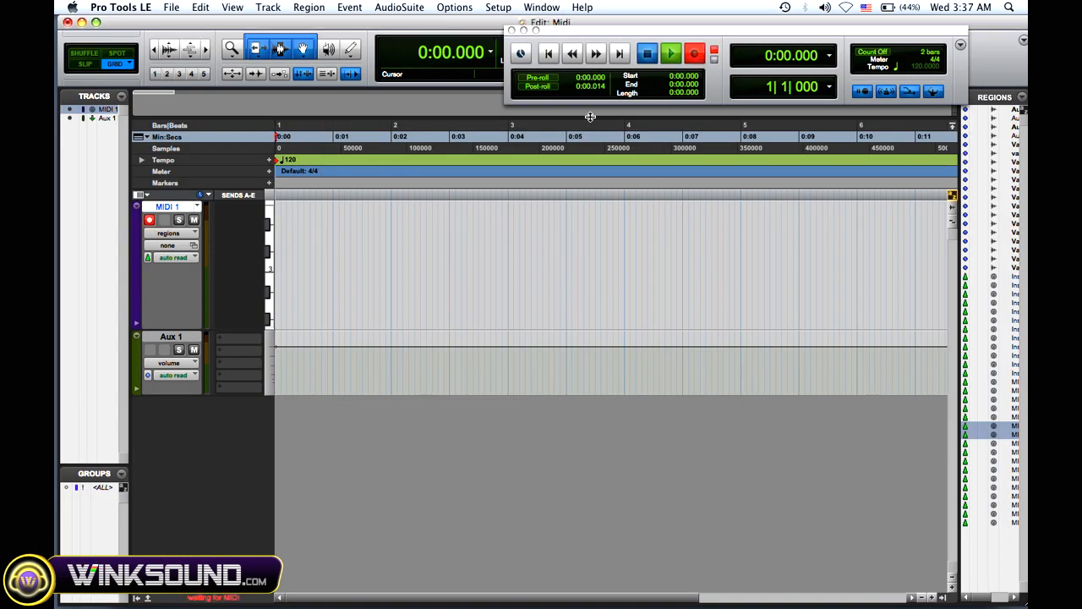
# Step: Switch back to the Mix window showing the MIDI 1 and Aux 1 strips
pyautogui.click(670, 53)
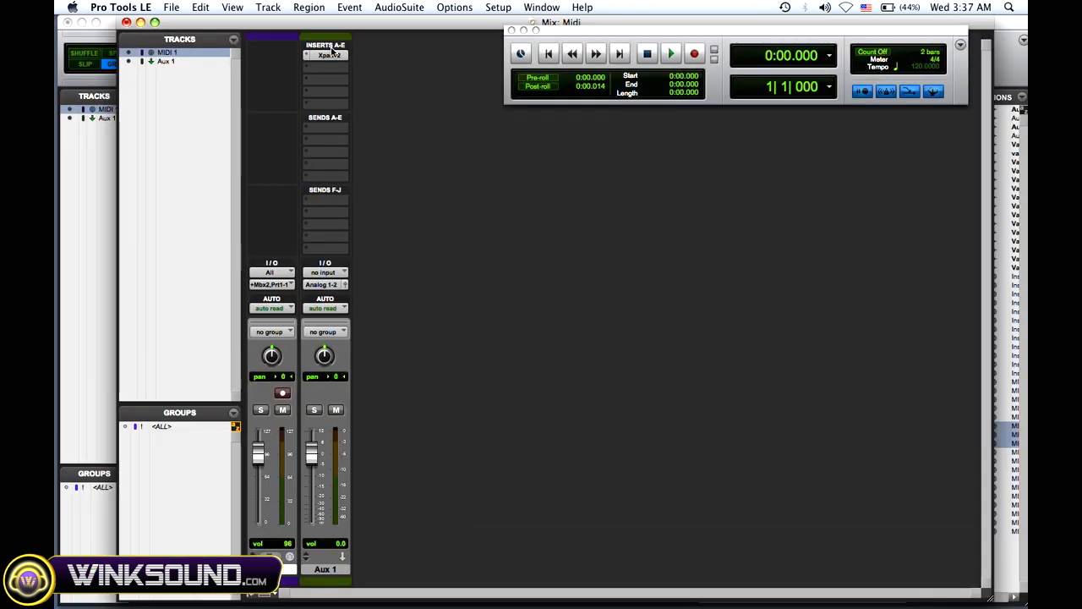
# Step: Set Xpand2 parts B–D to MIDI channels 2–4 with Singing Whale Bell+, Natural Grand Piano, Metallic FM Xylophone+
pyautogui.click(325, 54)
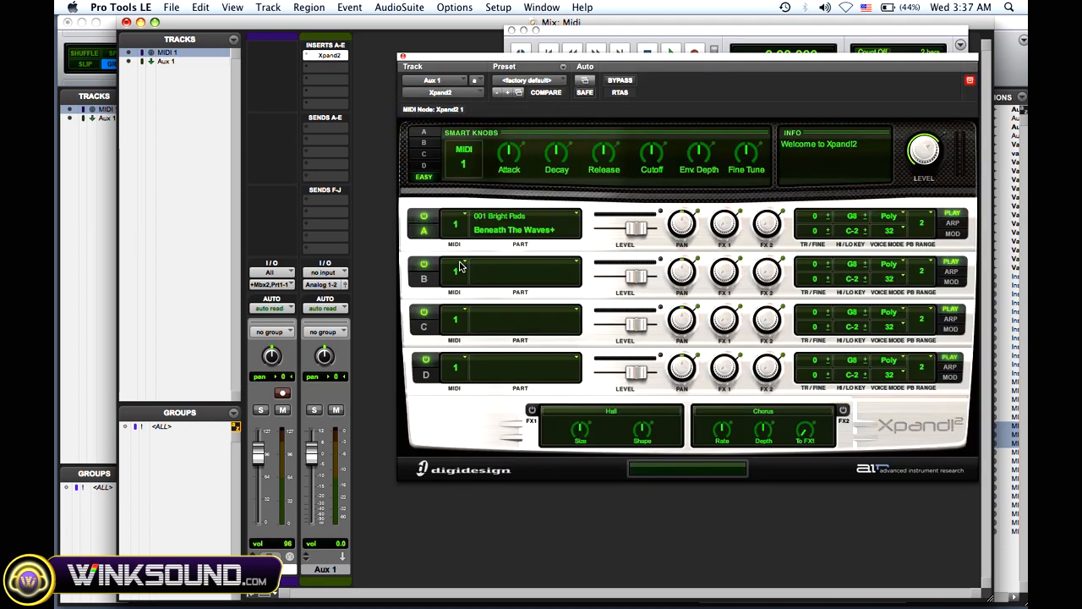
pyautogui.click(455, 271)
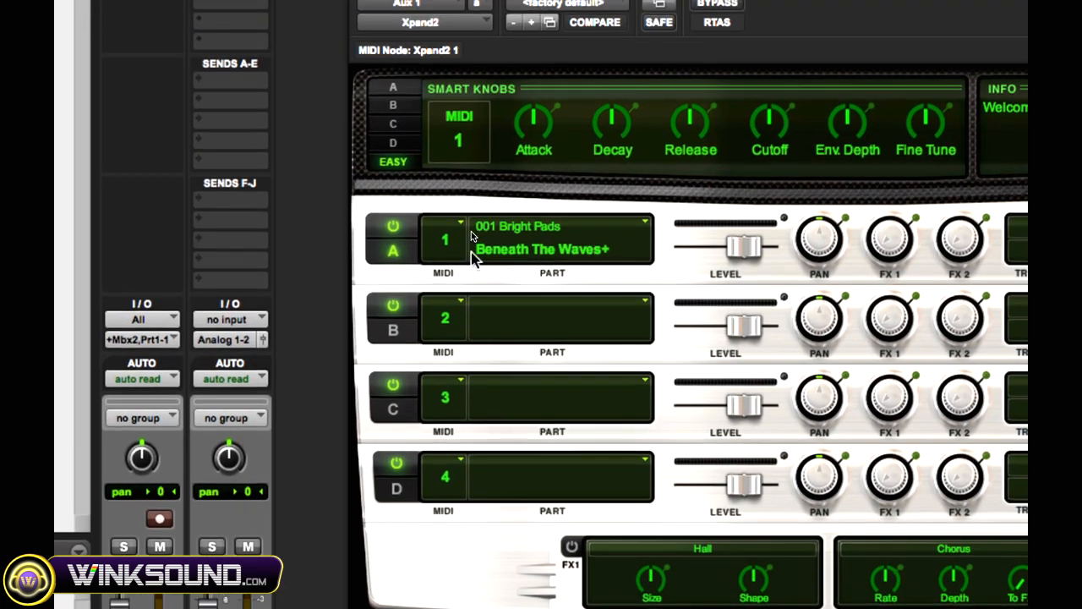
pyautogui.scroll(-3)
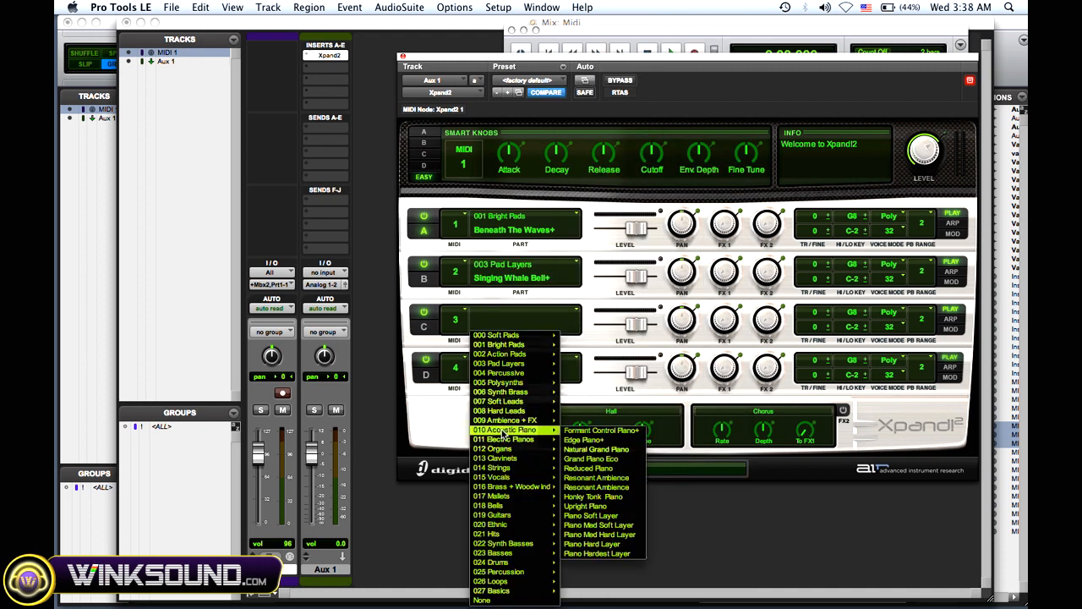
pyautogui.click(595, 449)
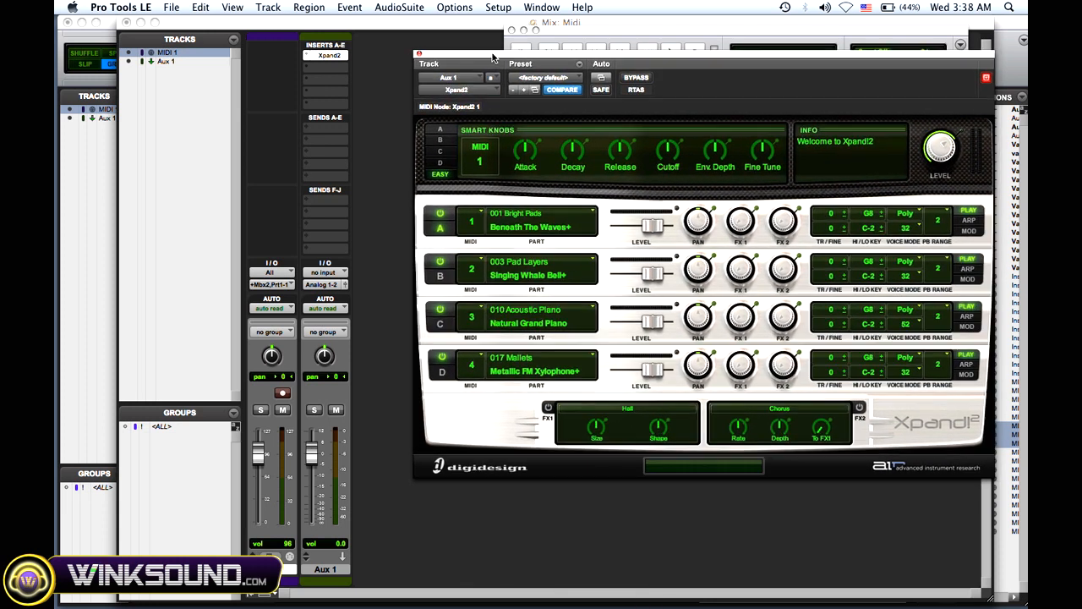
pyautogui.moveTo(272, 375)
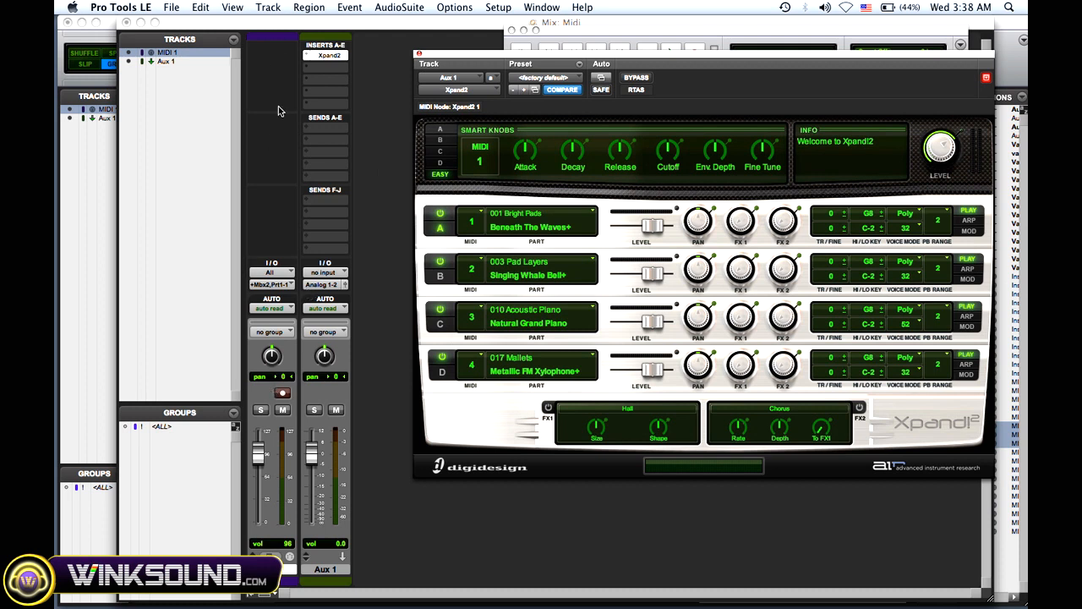
pyautogui.click(267, 7)
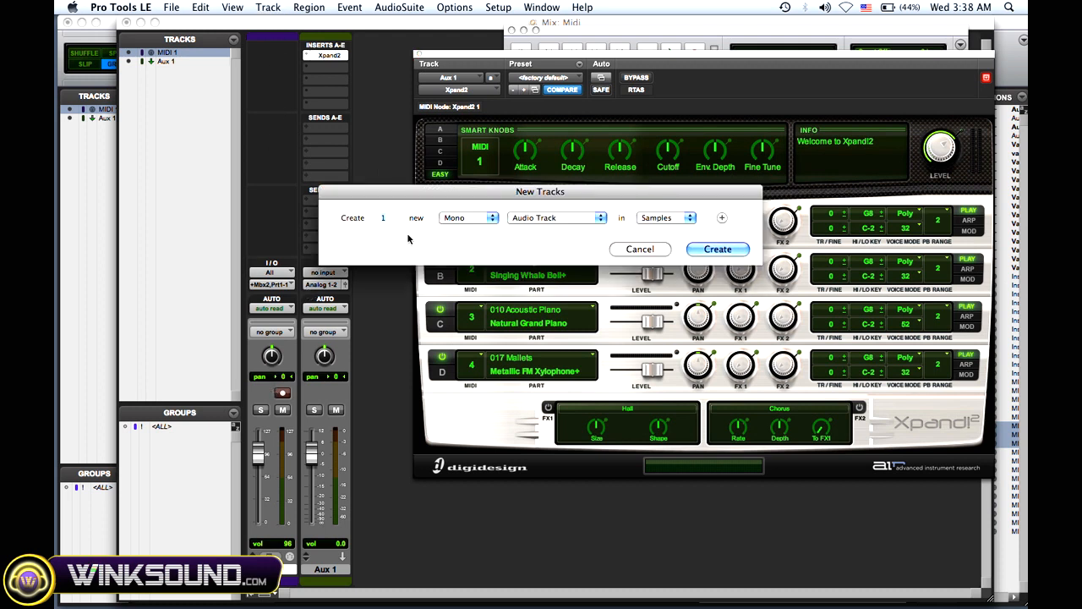
# Step: Create three more MIDI tracks, MIDI 2 through MIDI 4
pyautogui.click(558, 216)
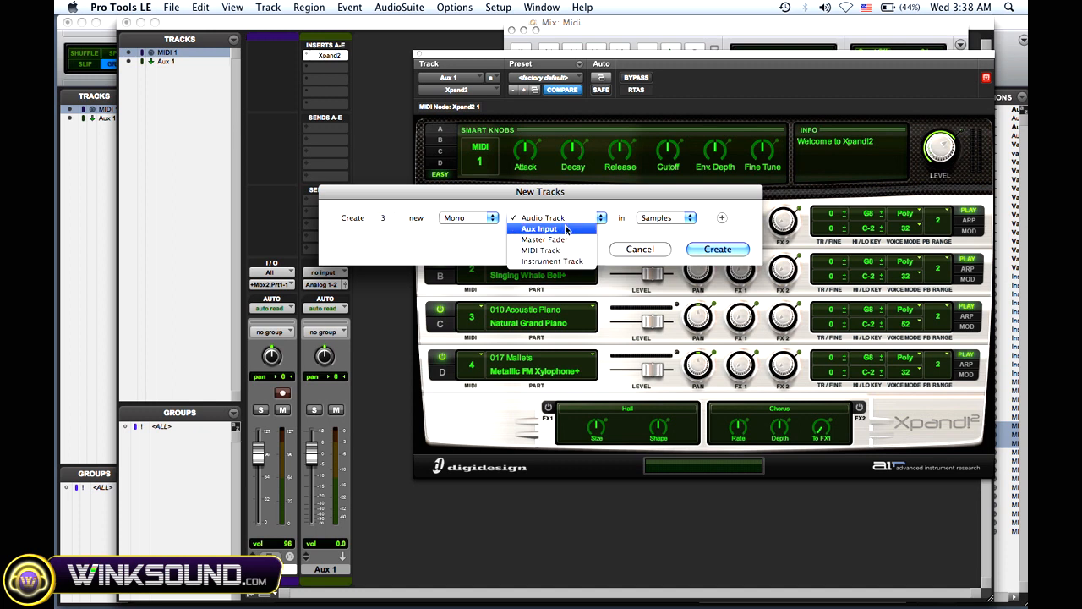
pyautogui.click(538, 228)
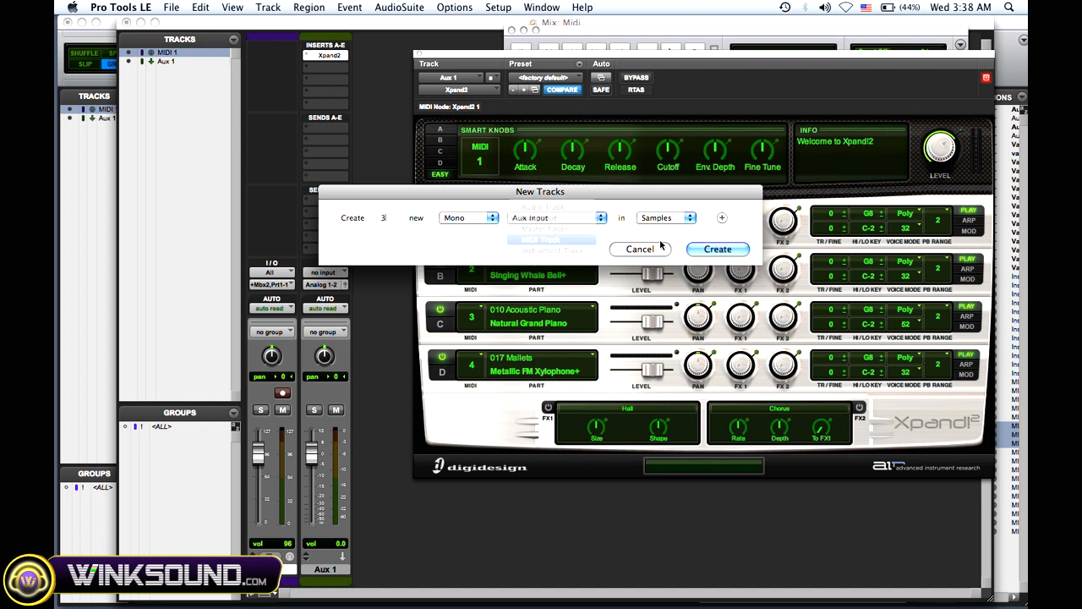
pyautogui.click(716, 249)
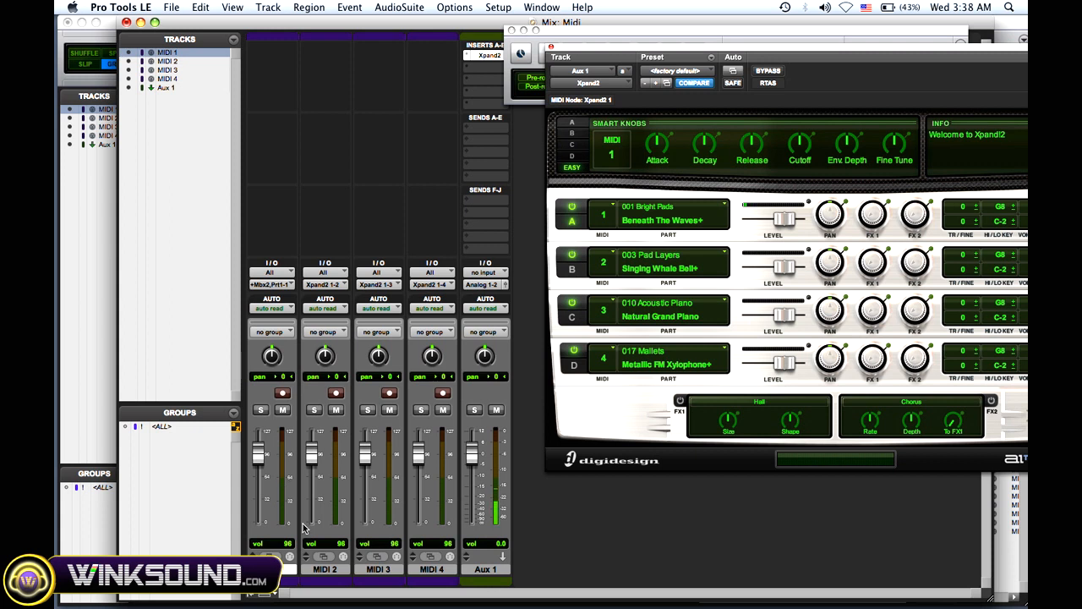
# Step: Select MIDI 2, MIDI 3 and MIDI 4, then show the Edit window timeline
pyautogui.click(324, 568)
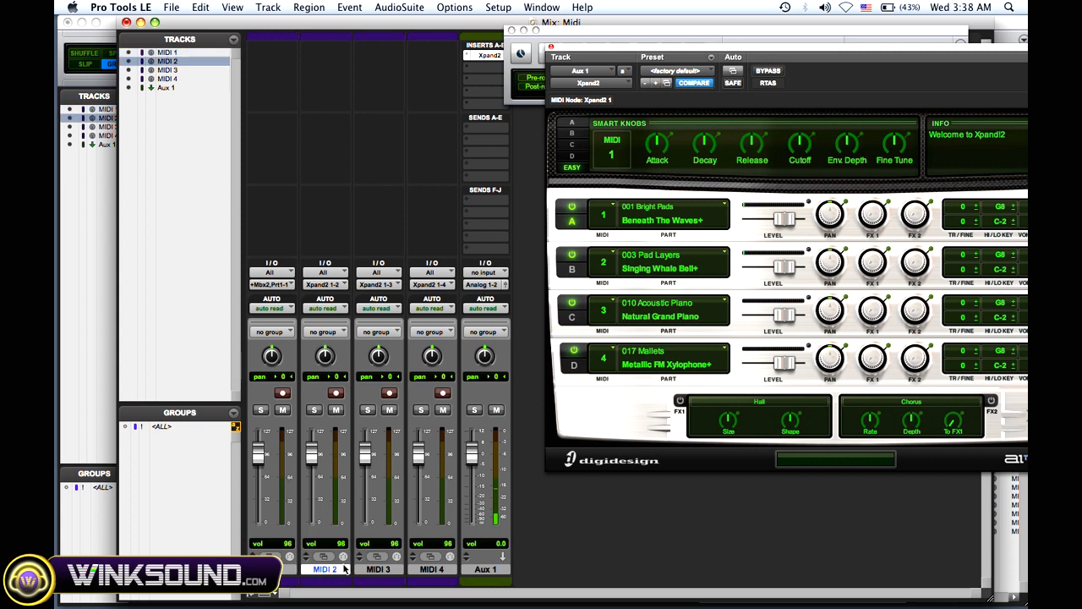
pyautogui.moveTo(324, 568)
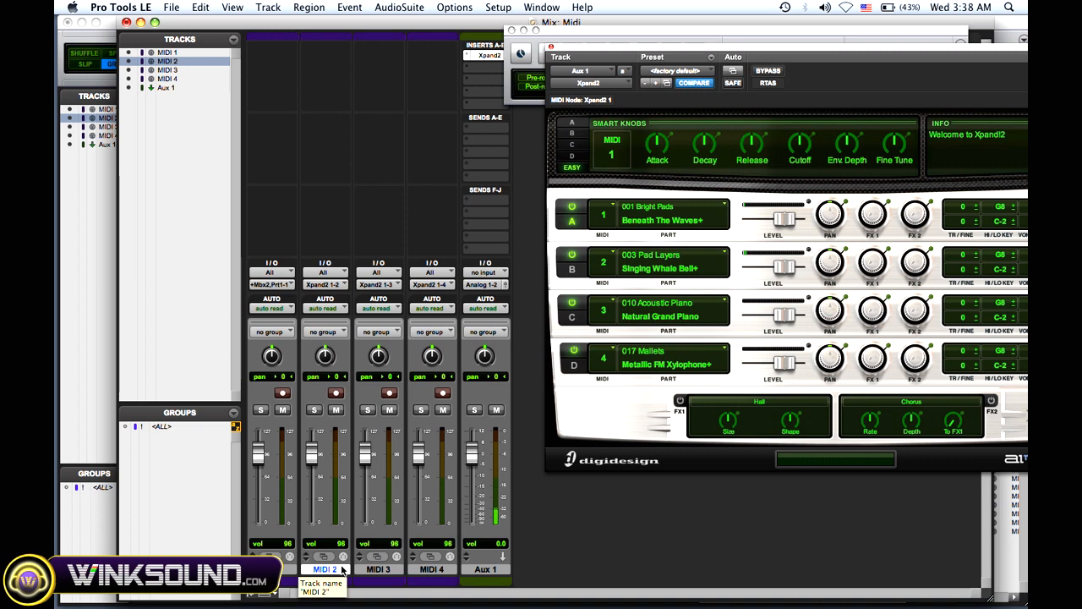
pyautogui.click(379, 568)
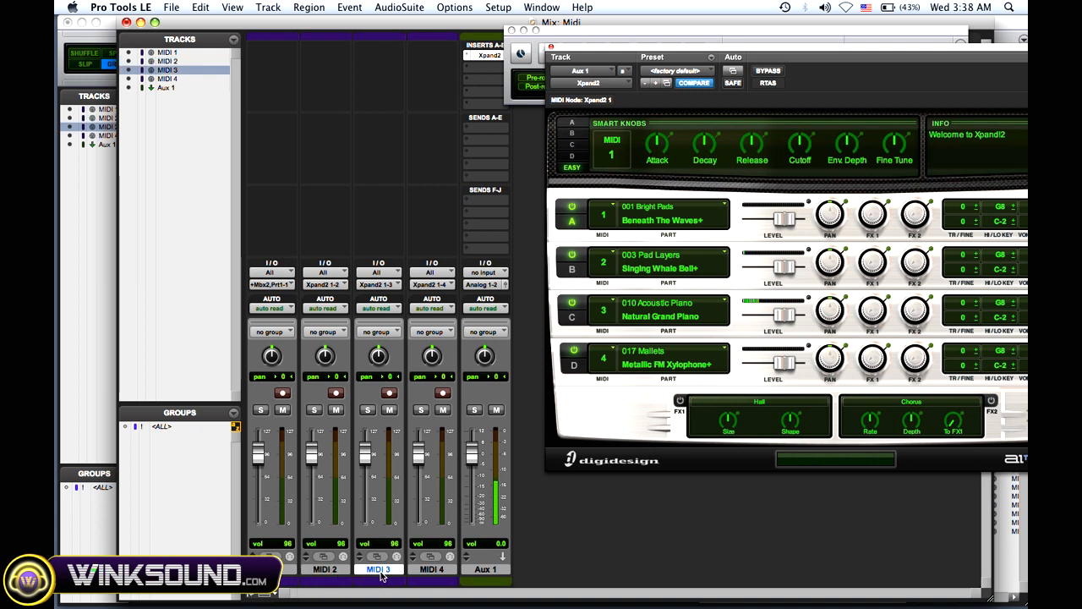
pyautogui.click(431, 568)
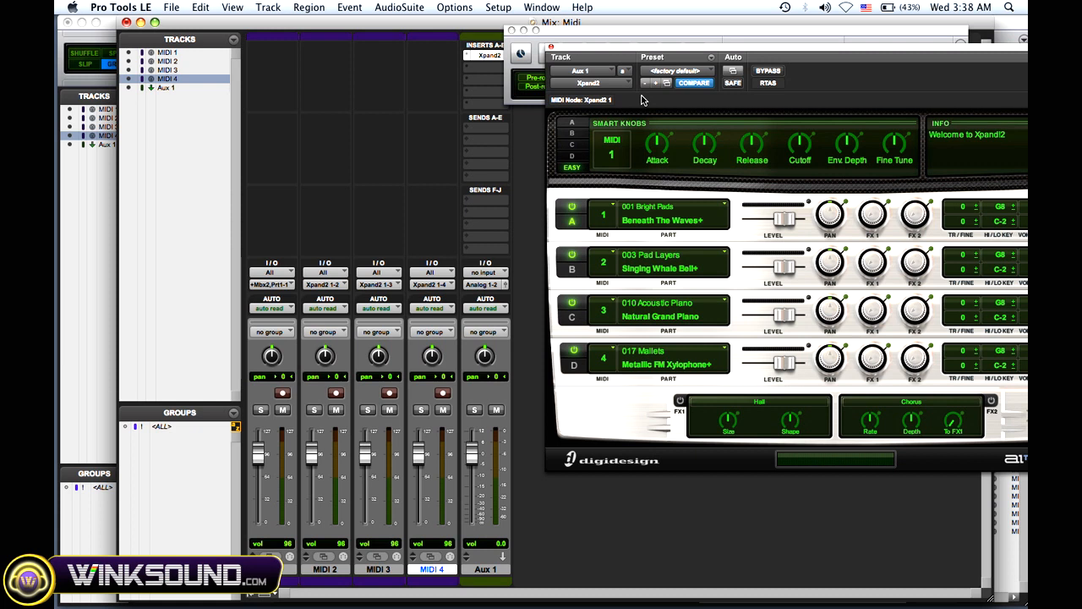
pyautogui.moveTo(487, 291)
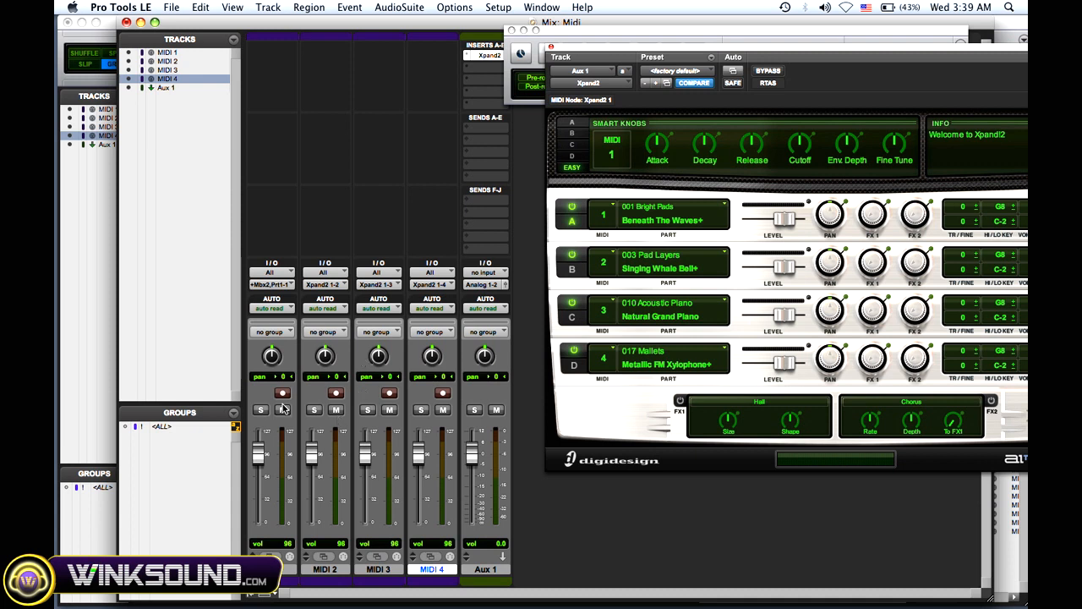
pyautogui.click(282, 392)
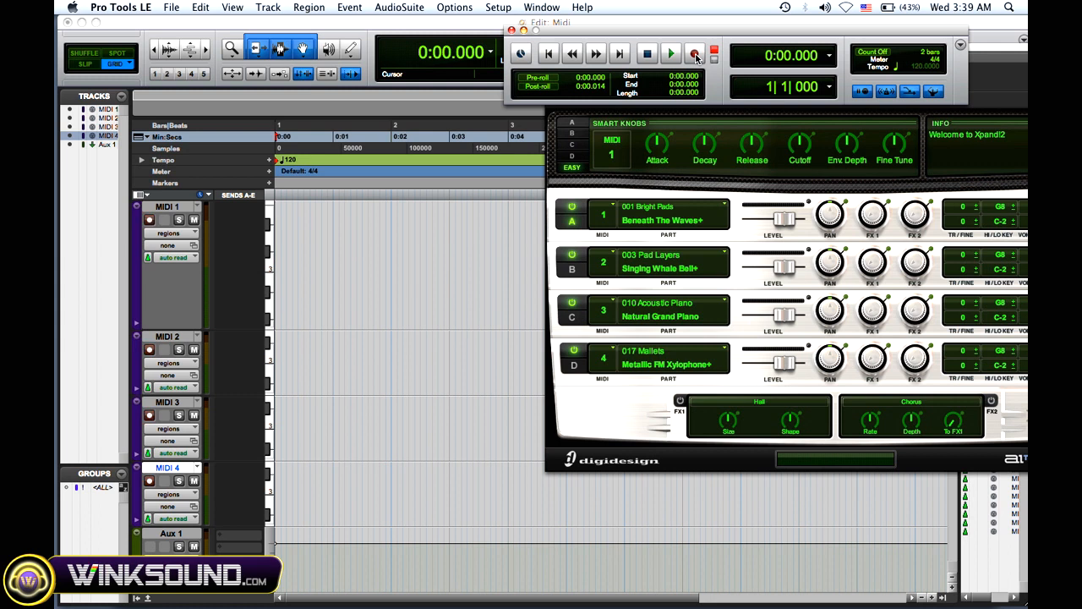
pyautogui.moveTo(695, 54)
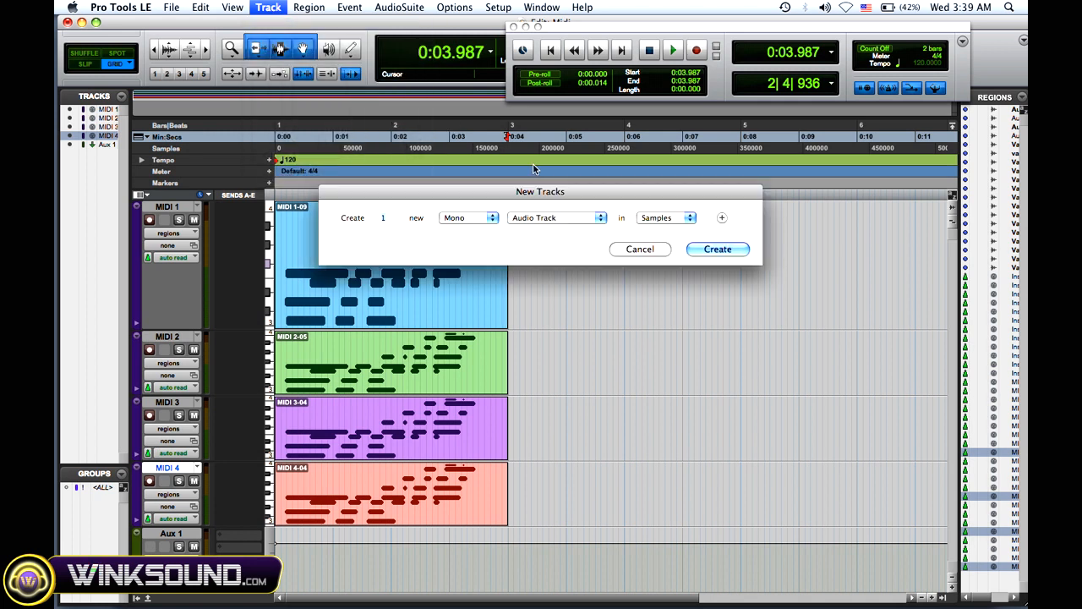
# Step: Create a new Instrument track, Inst 1, between MIDI 4 and Aux 1
pyautogui.click(556, 217)
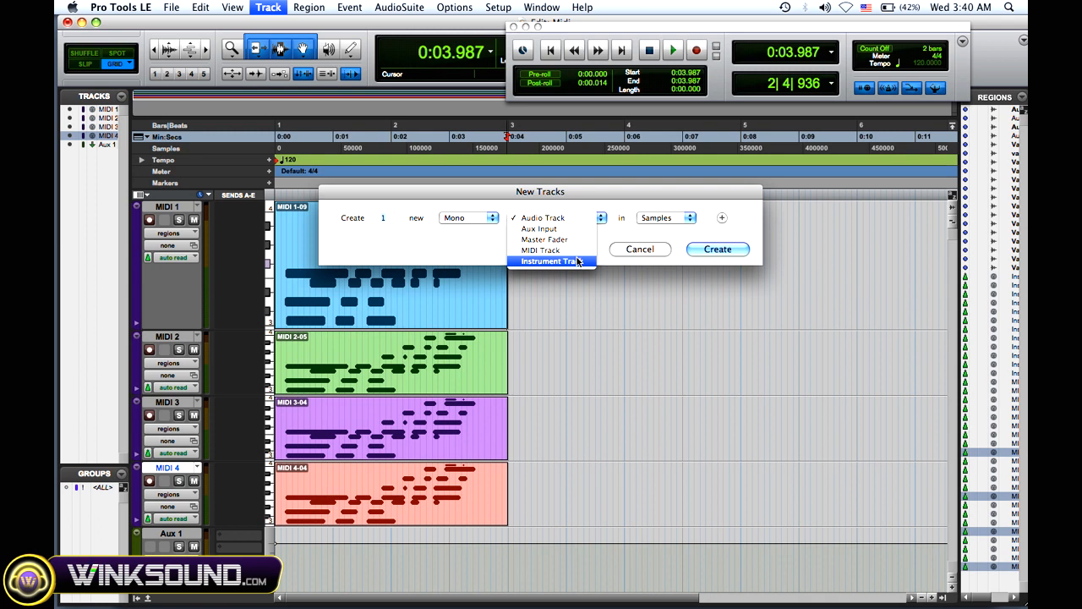
pyautogui.click(716, 248)
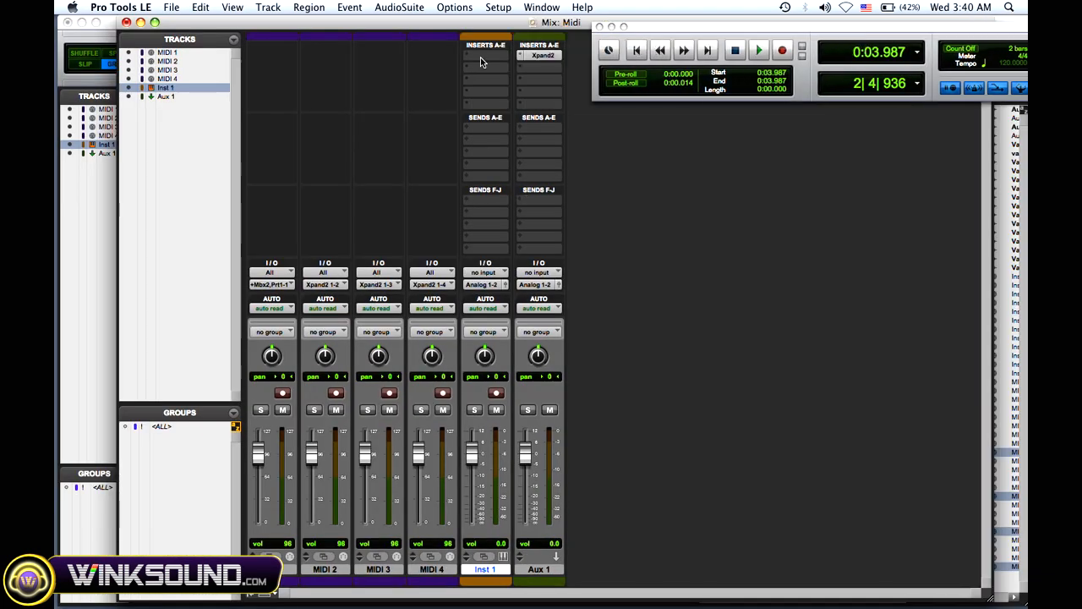
# Step: Load the Vacuum (mono) synth into an insert slot on Inst 1
pyautogui.click(486, 61)
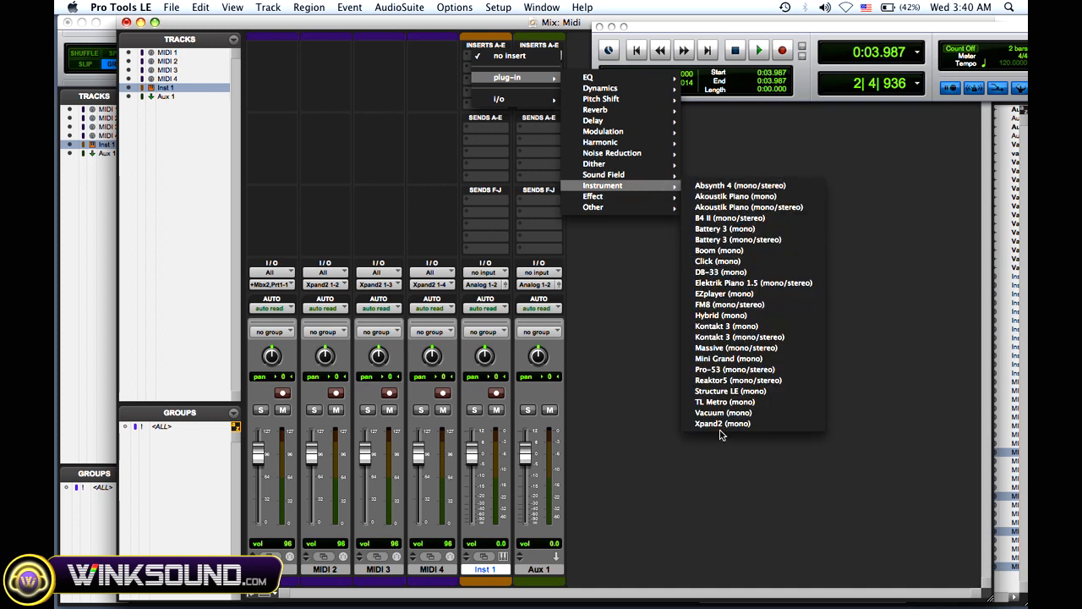
pyautogui.click(723, 413)
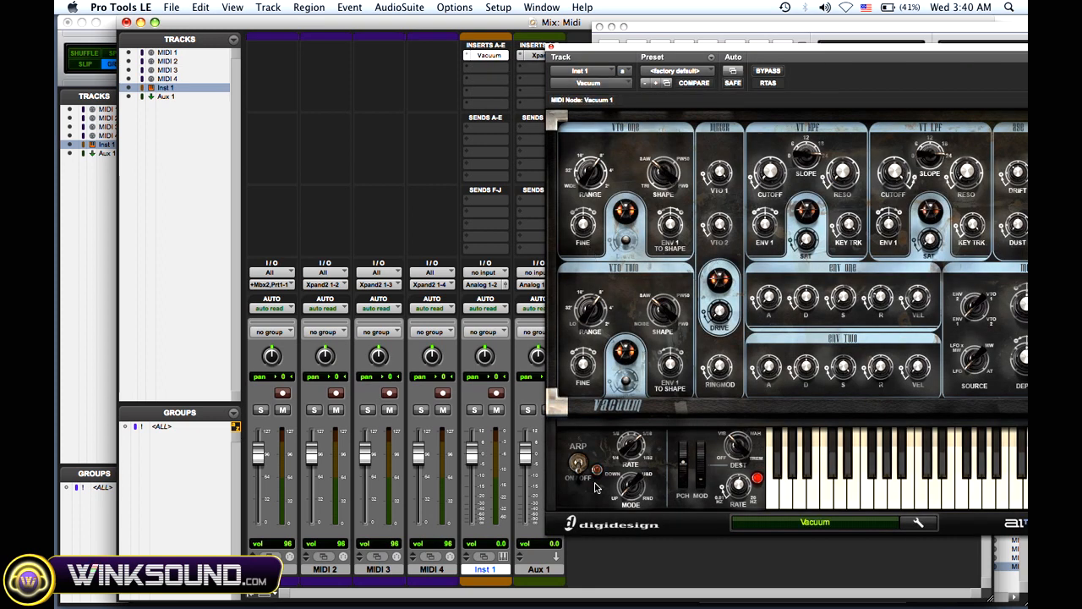
pyautogui.moveTo(646, 481)
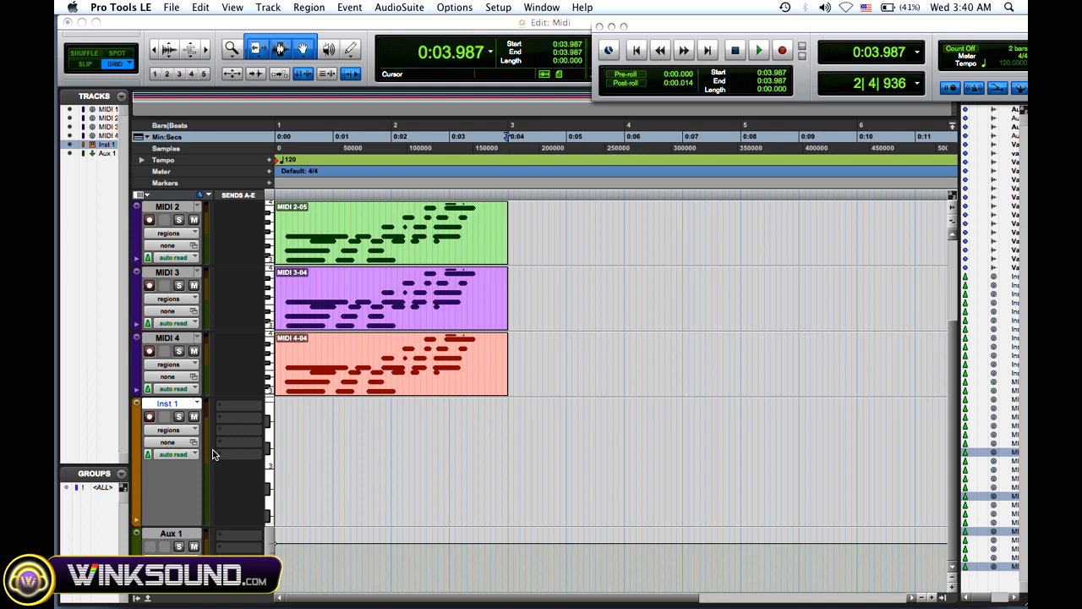
# Step: Arm Inst 1, return to session start, and begin recording MIDI onto it from the transport
pyautogui.click(149, 415)
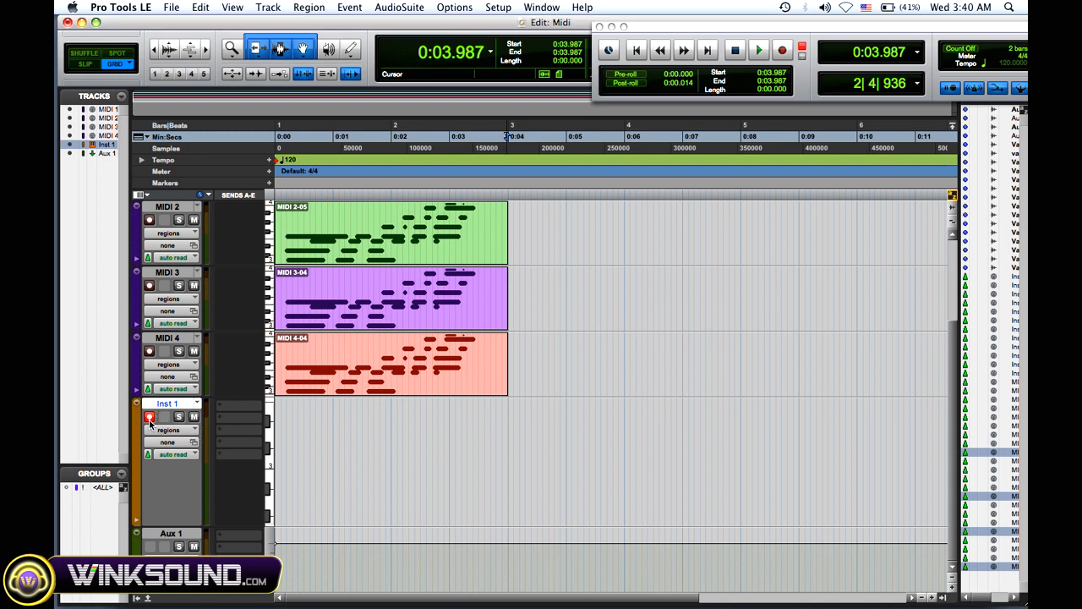
pyautogui.click(757, 49)
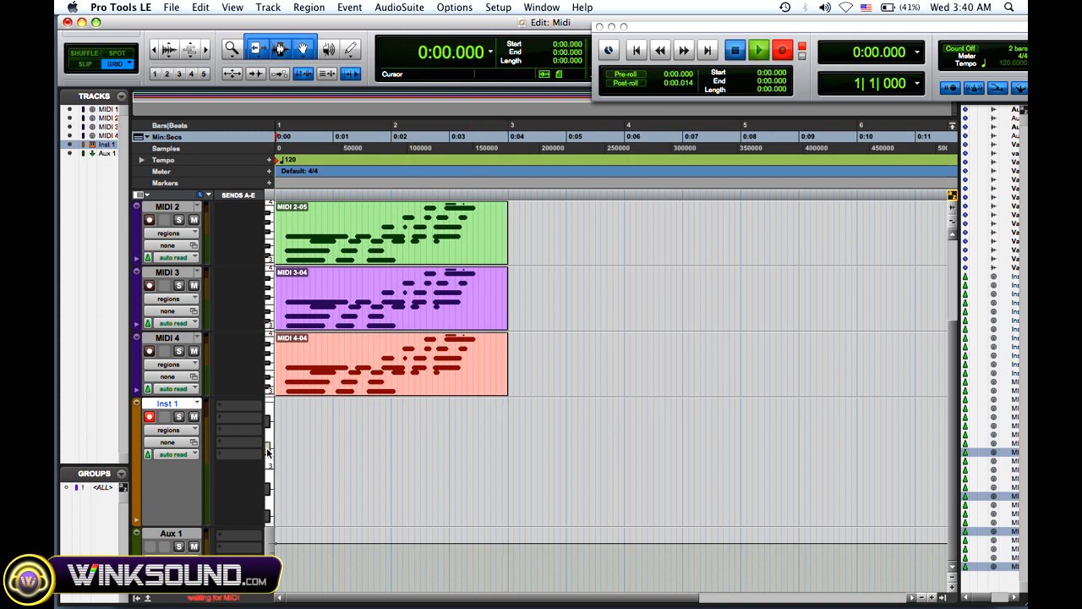
pyautogui.click(734, 50)
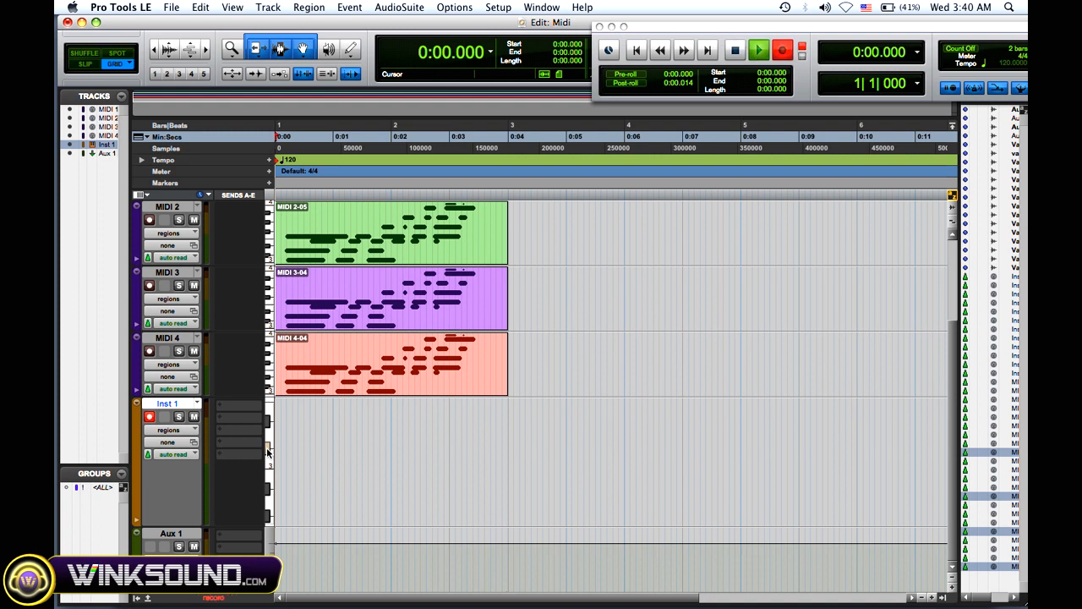
pyautogui.click(757, 51)
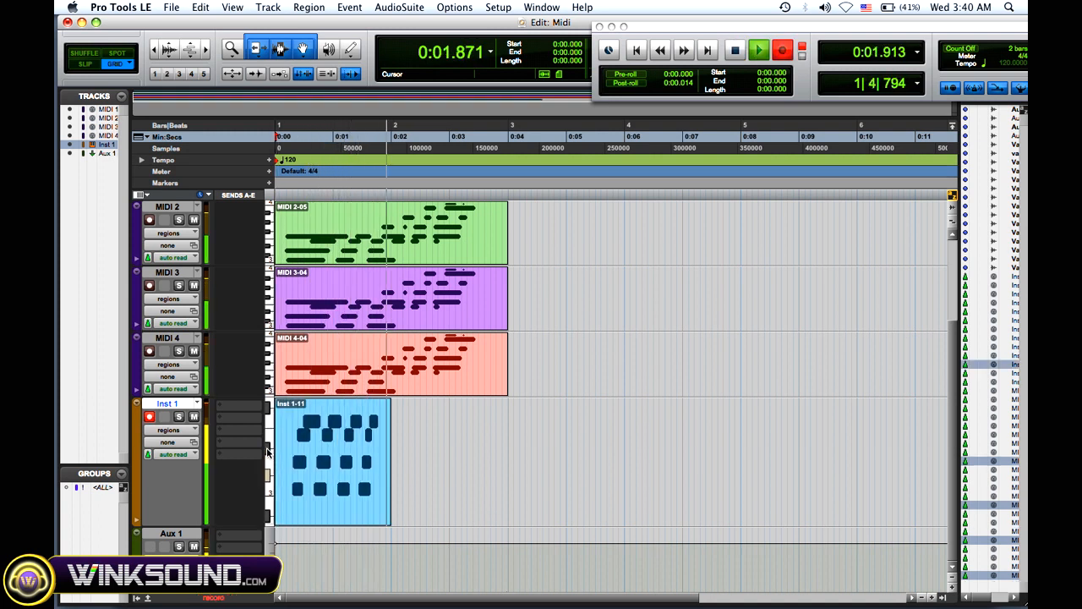